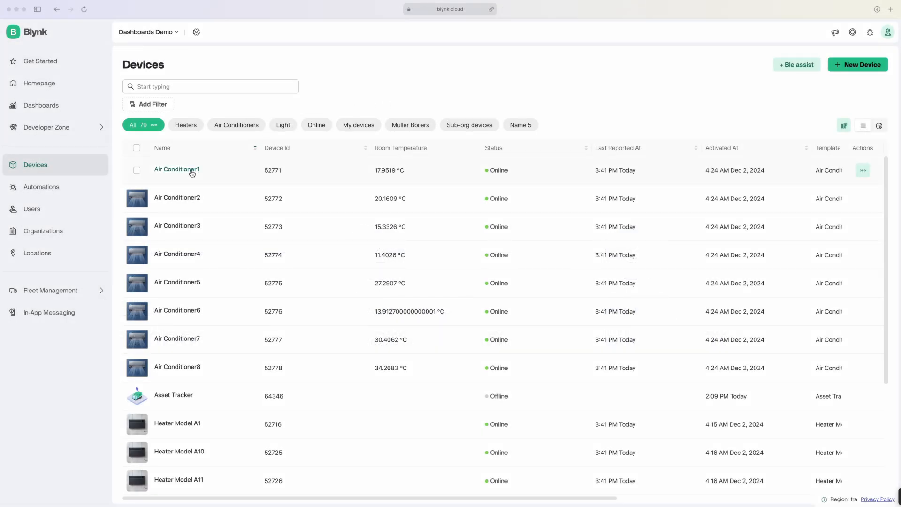
Open Air Conditioner1, review its template web dashboard layout and save and apply it
click(176, 170)
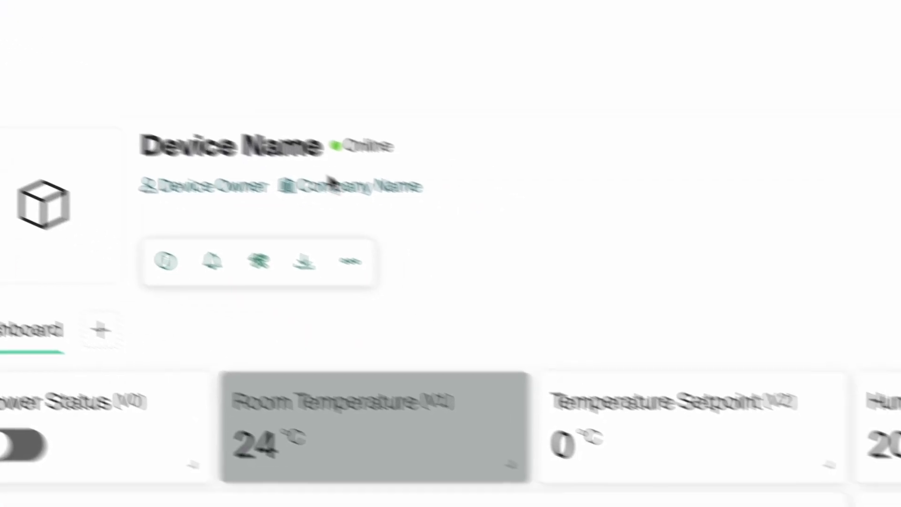
scroll(down, 3)
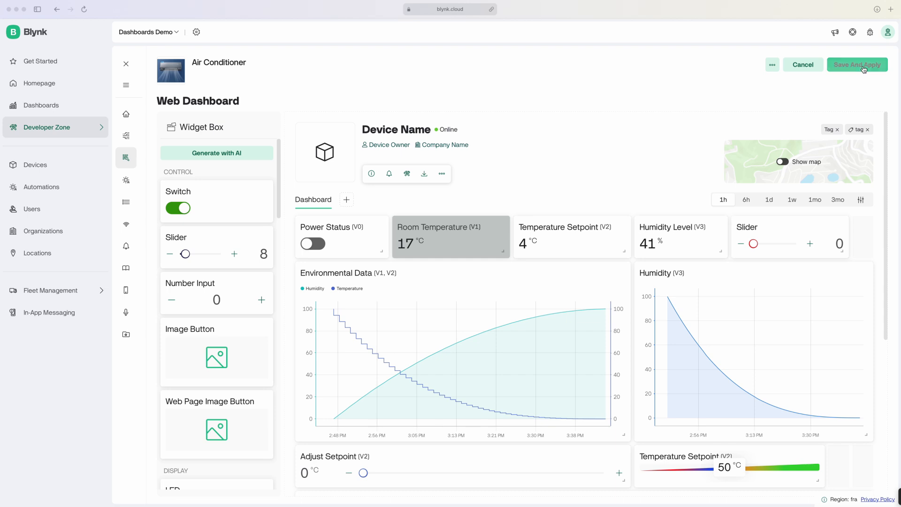
click(857, 65)
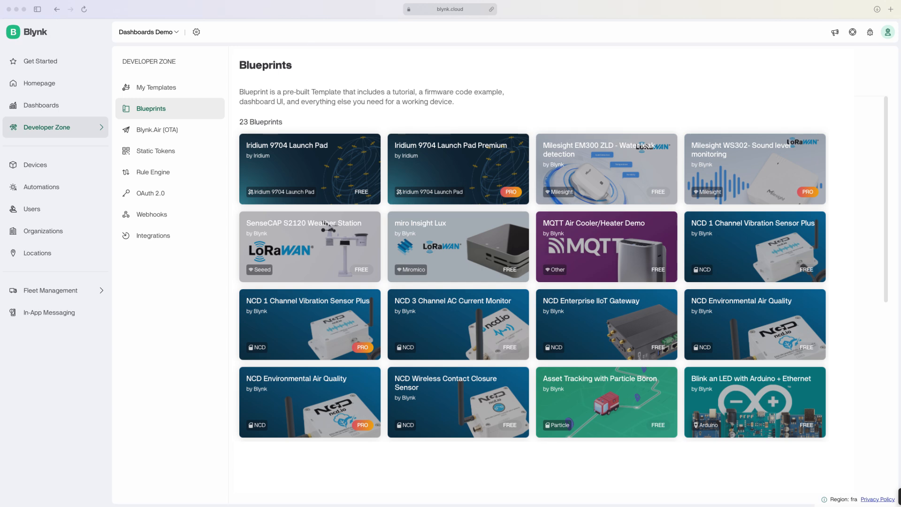
Use the Asset Tracking with Particle Boron blueprint and view its map and speed-gauge dashboard
click(606, 402)
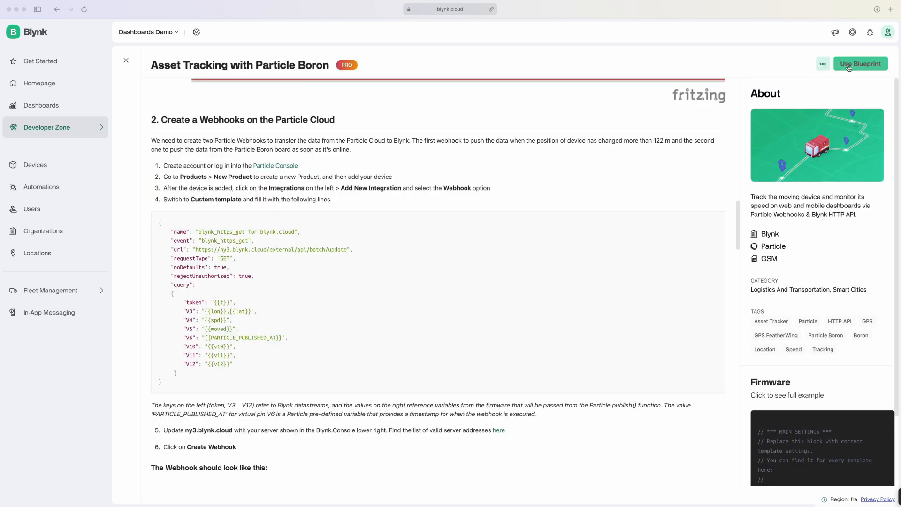
click(859, 63)
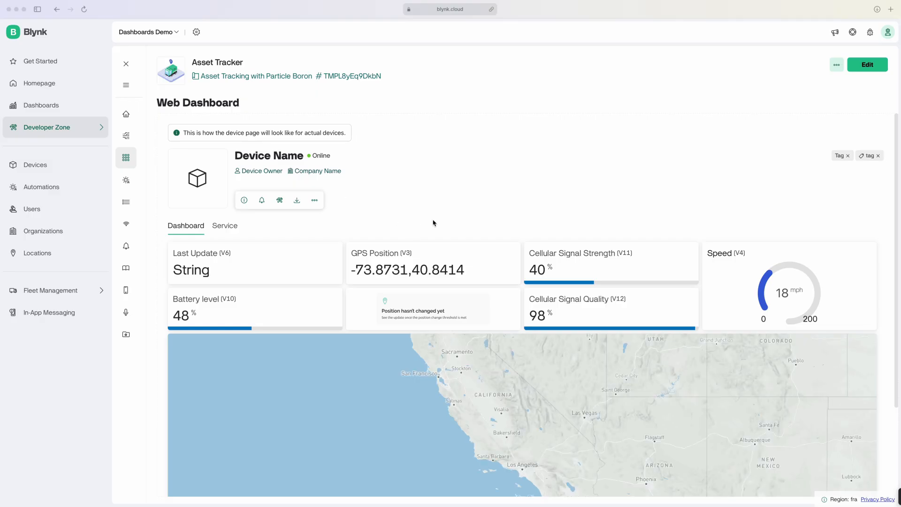
scroll(down, 3)
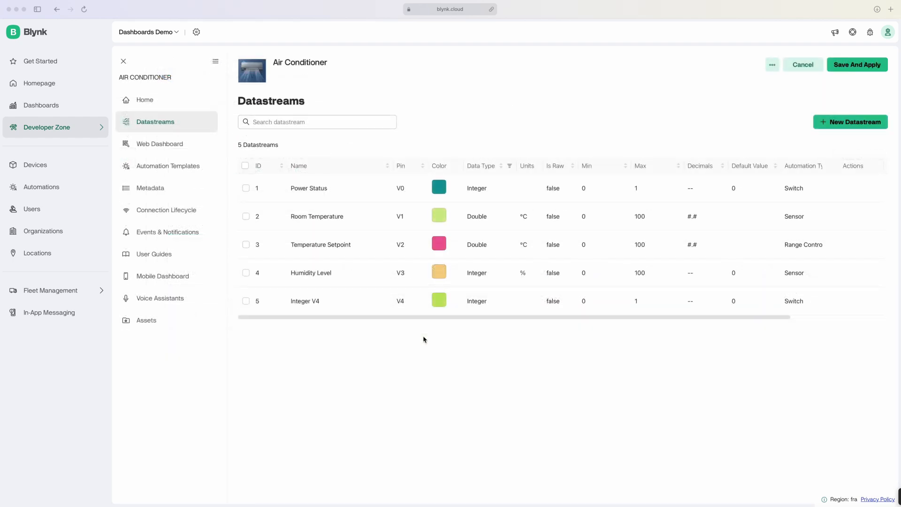
mouse_move(405, 336)
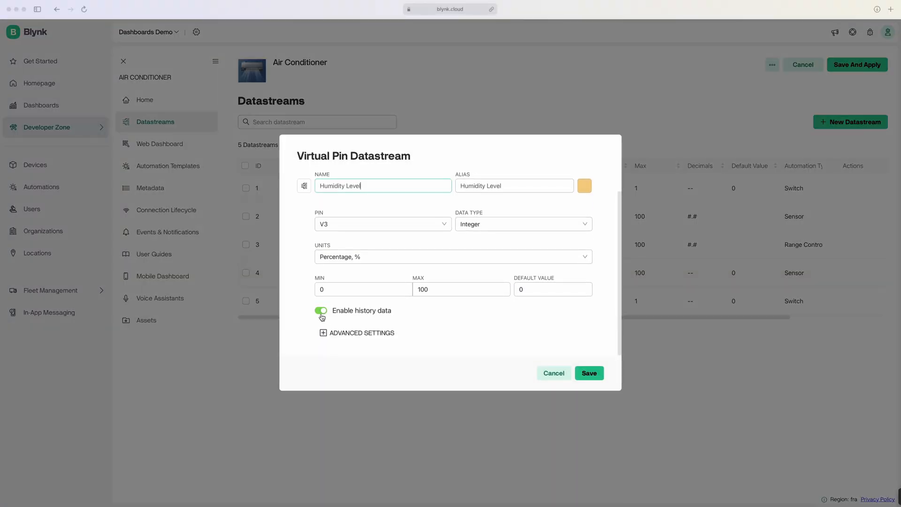
Review Humidity Level, then create an Enum datastream on V6 named My Datastream
click(588, 373)
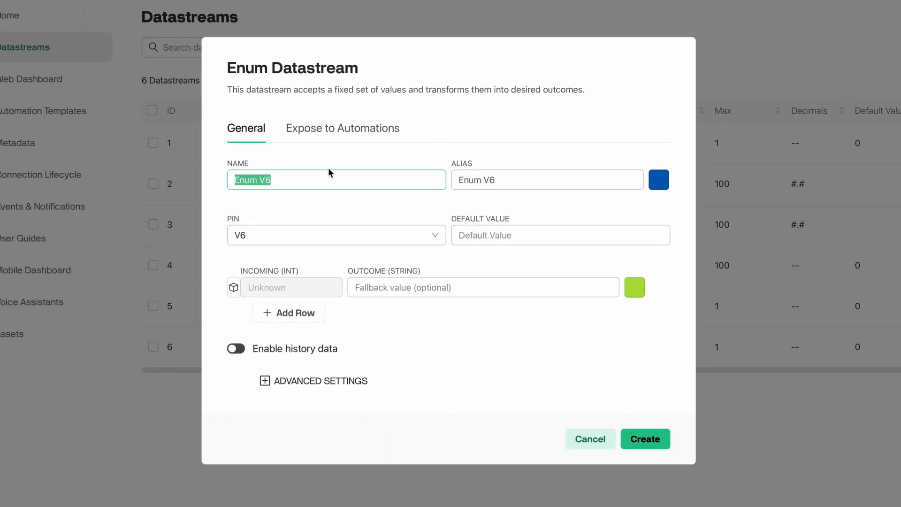
text(My Datastream)
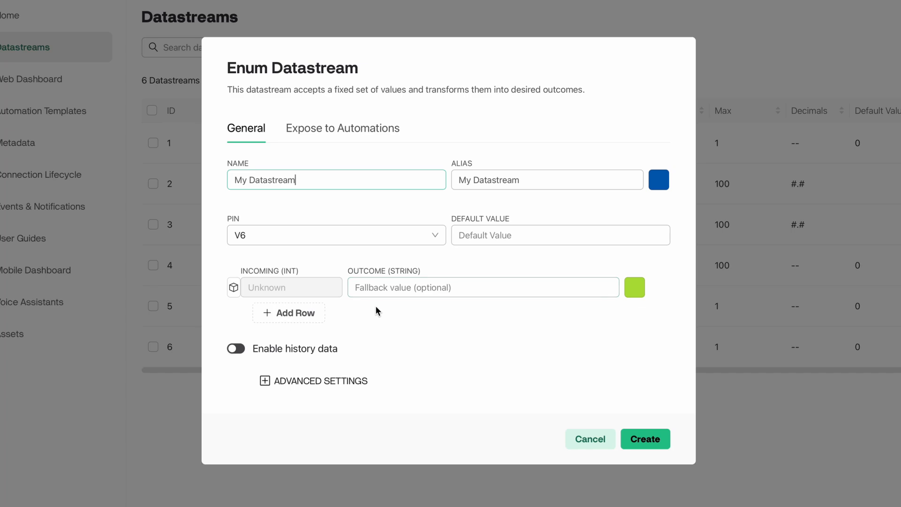
click(288, 312)
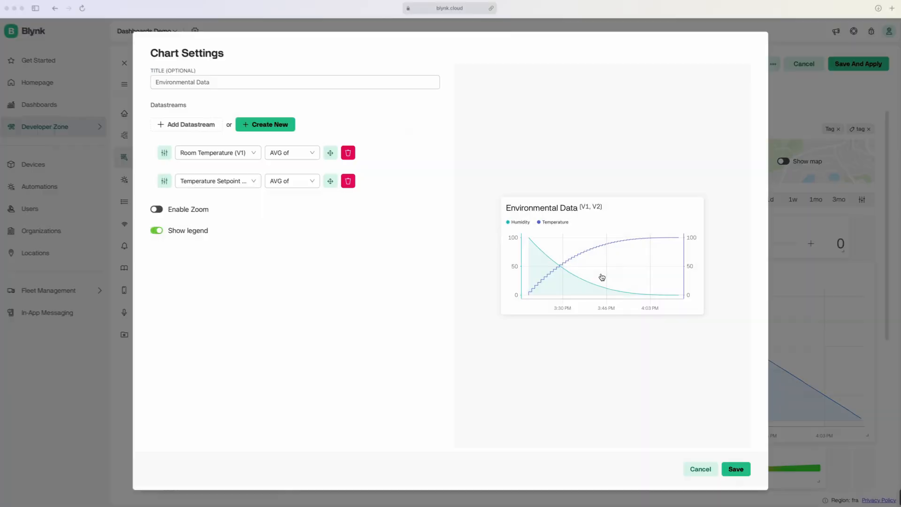
mouse_move(165, 152)
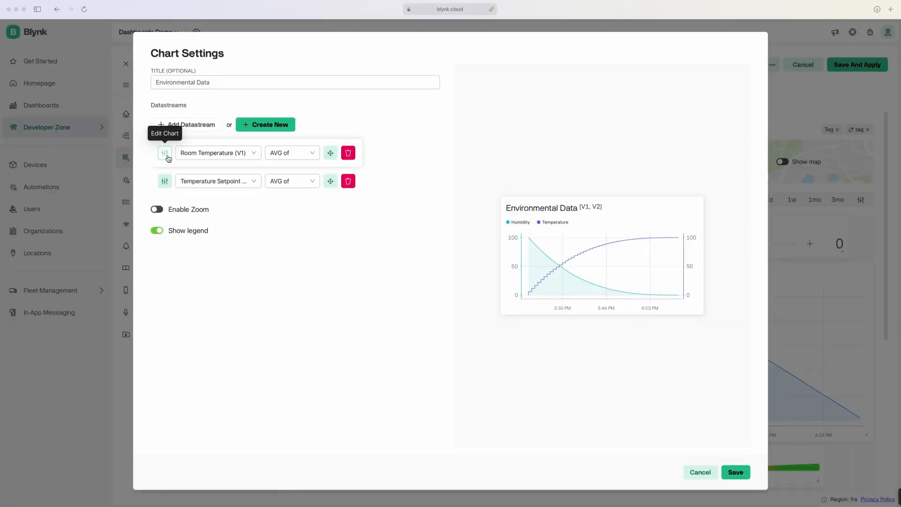
Recolor the Room Temperature series of the Environmental Data chart yellow and save
click(164, 152)
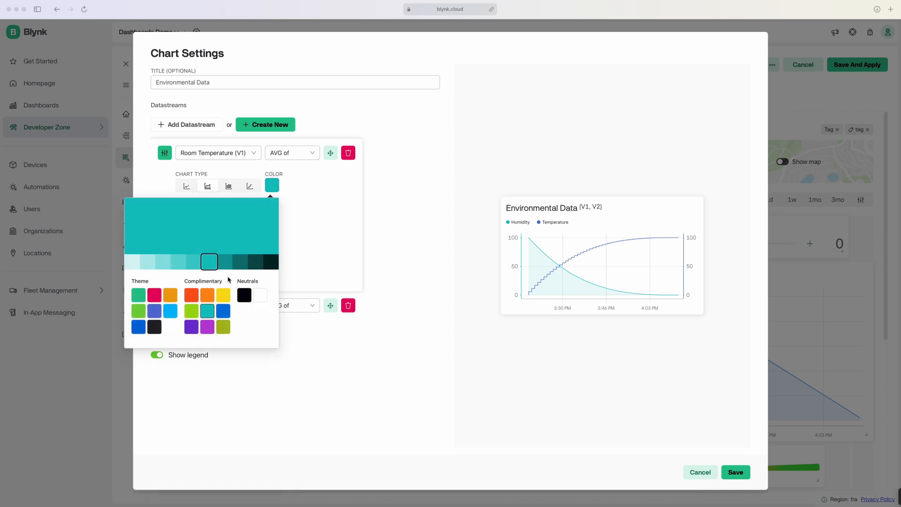
click(223, 295)
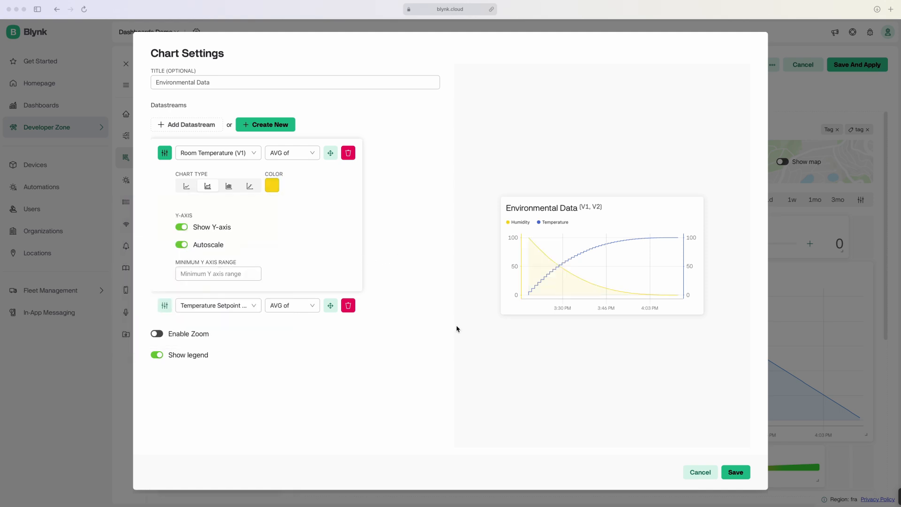
click(735, 472)
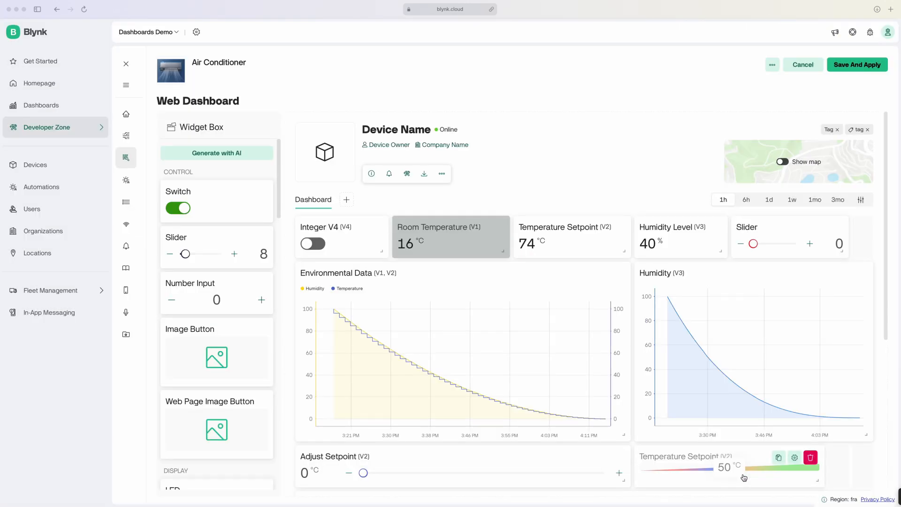
Browse the Heaters power-consumption dashboard, then view Device Fleet device counts by template
click(41, 105)
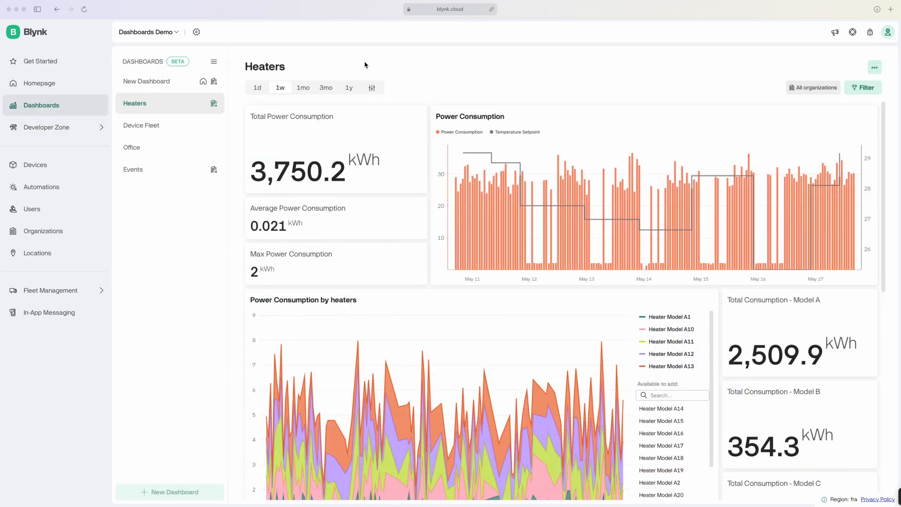
mouse_move(422, 175)
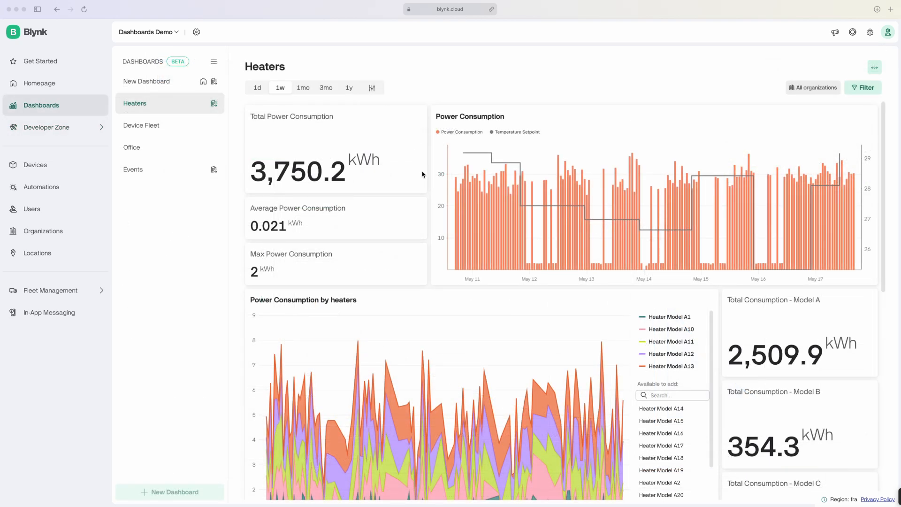
scroll(down, 3)
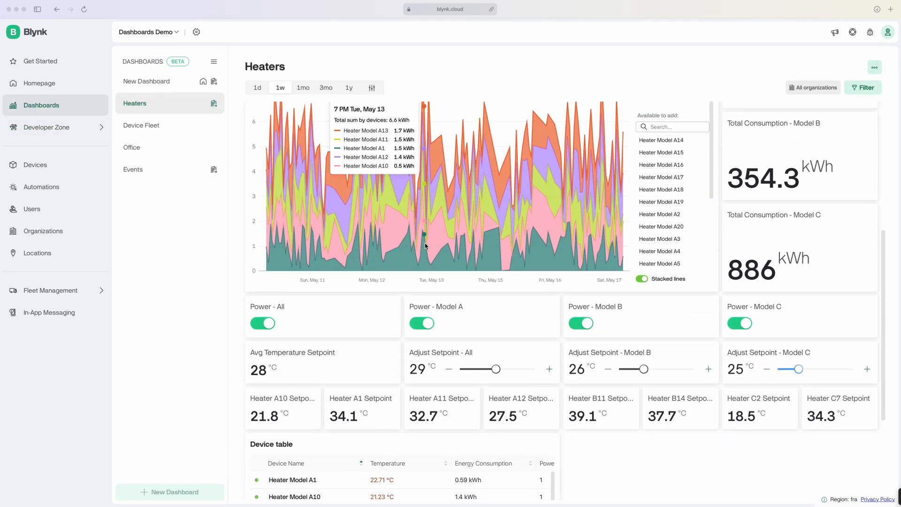
click(142, 124)
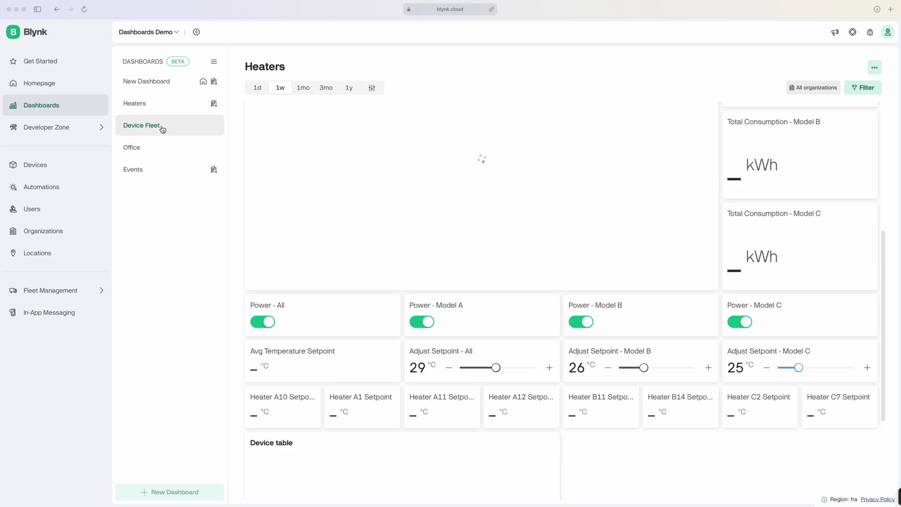
click(142, 125)
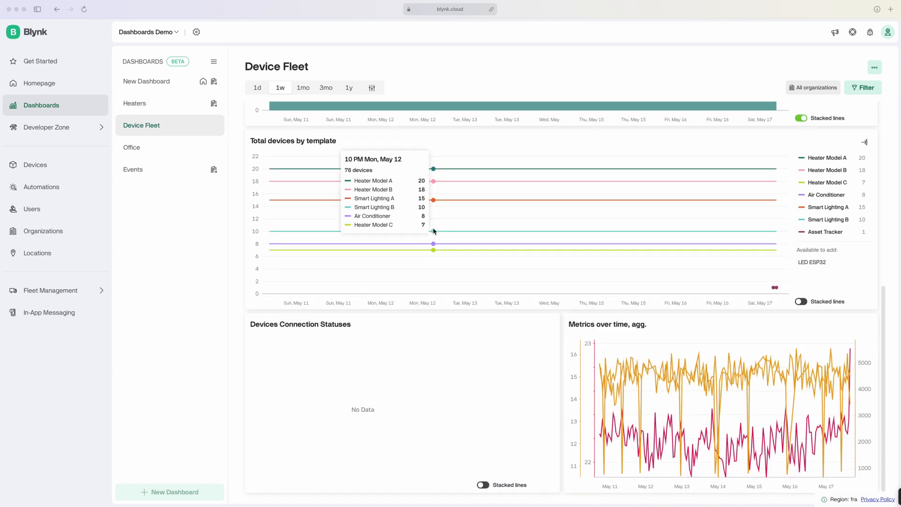